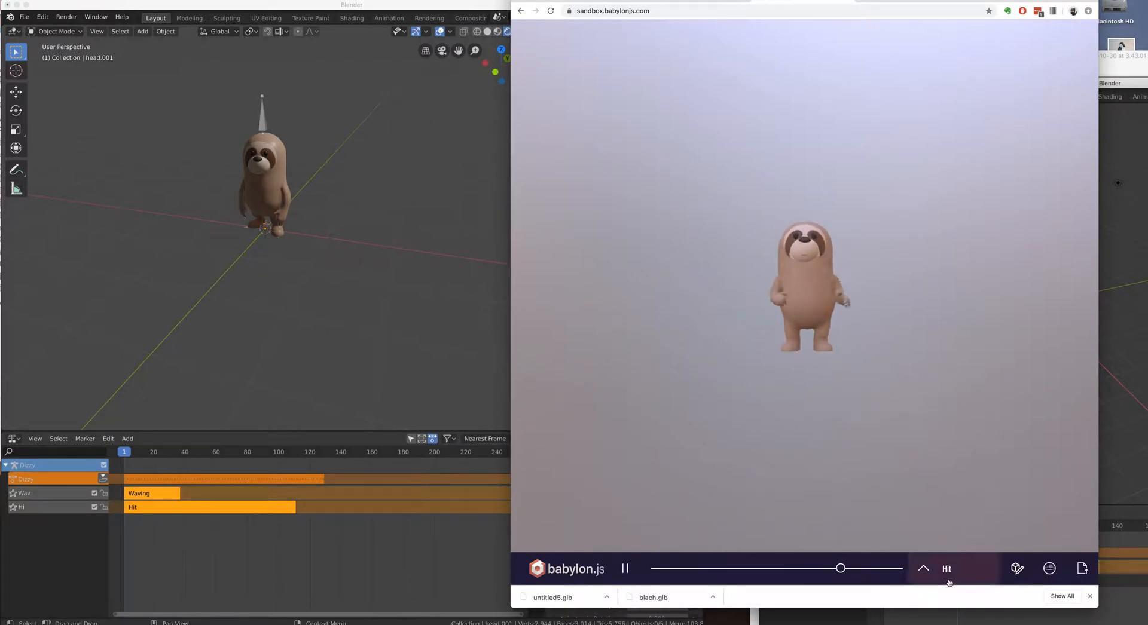
Step: Play the sloth's Hit animation from the Sandbox animation selector
{"action": "left_click", "coordinate": [948, 570]}
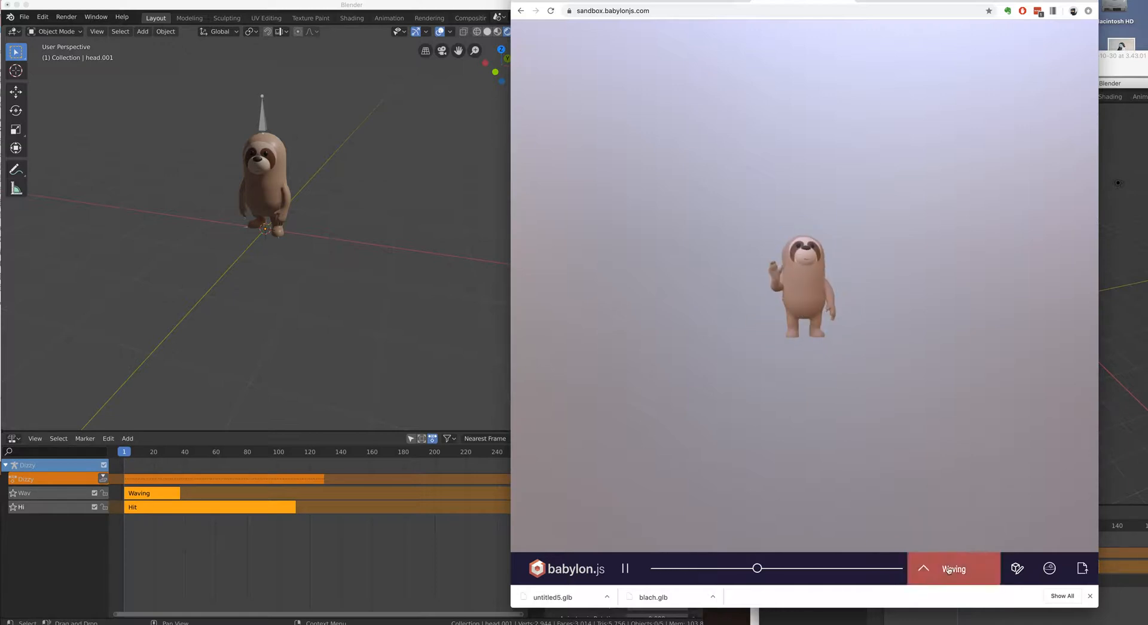
{"action": "left_click", "coordinate": [953, 568]}
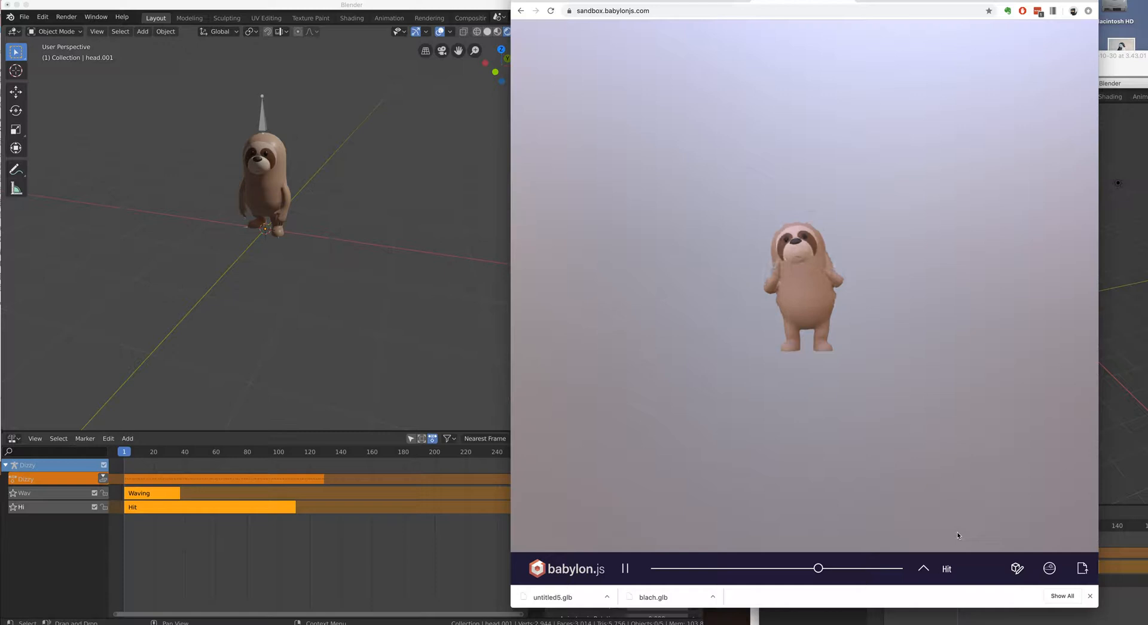
{"action": "left_click", "coordinate": [948, 569]}
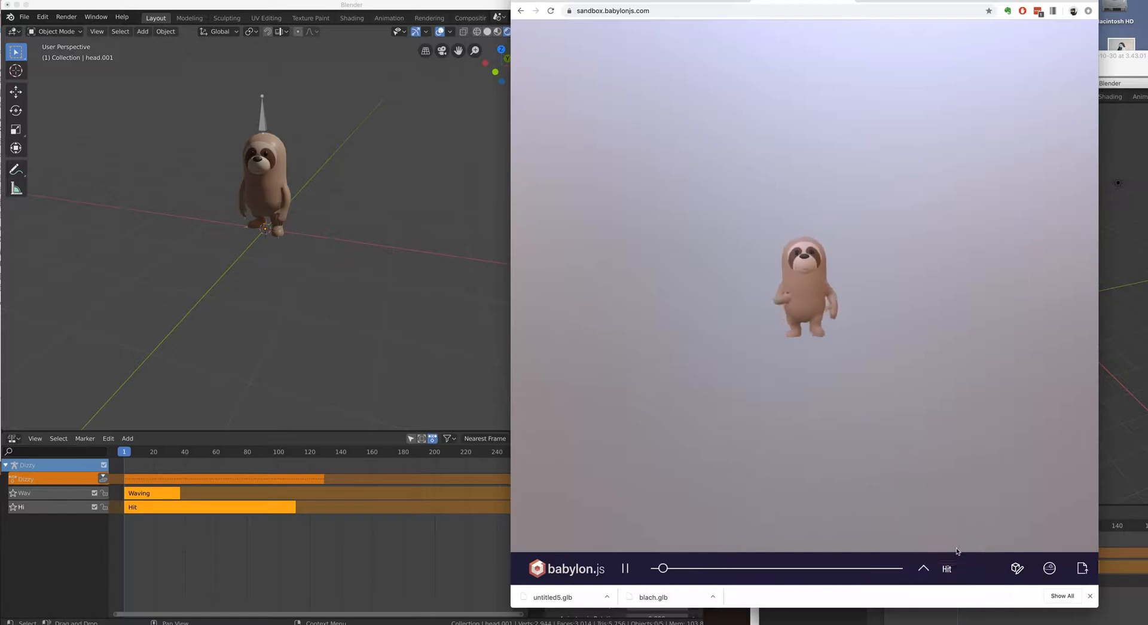
Step: Switch the Sandbox to play the sloth's Waving animation
{"action": "left_click", "coordinate": [947, 568]}
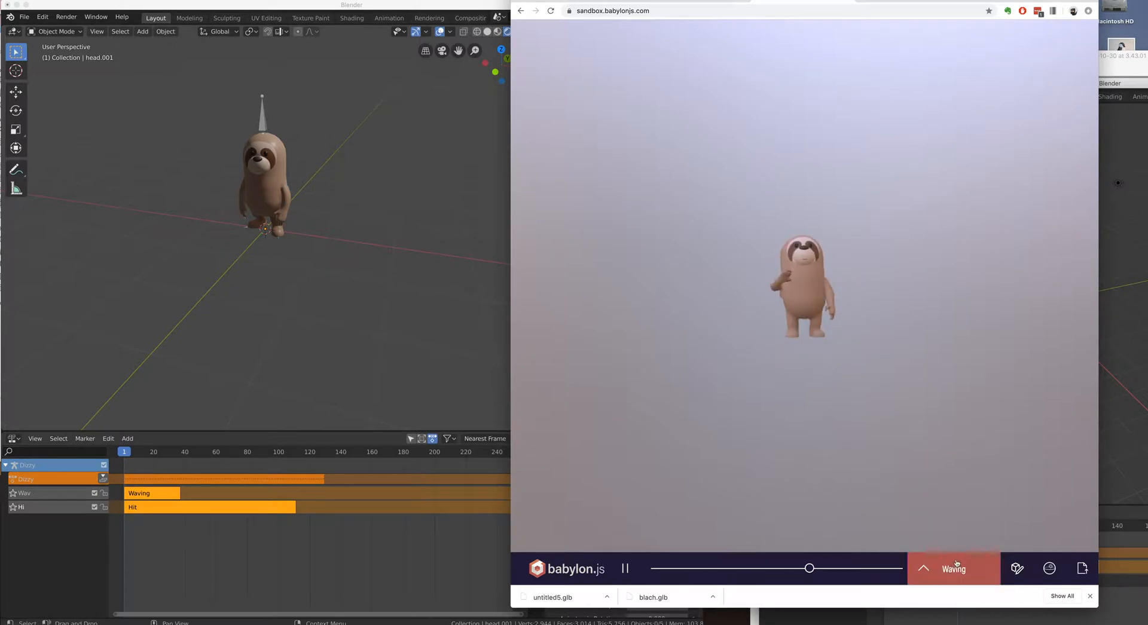
{"action": "left_click", "coordinate": [953, 568]}
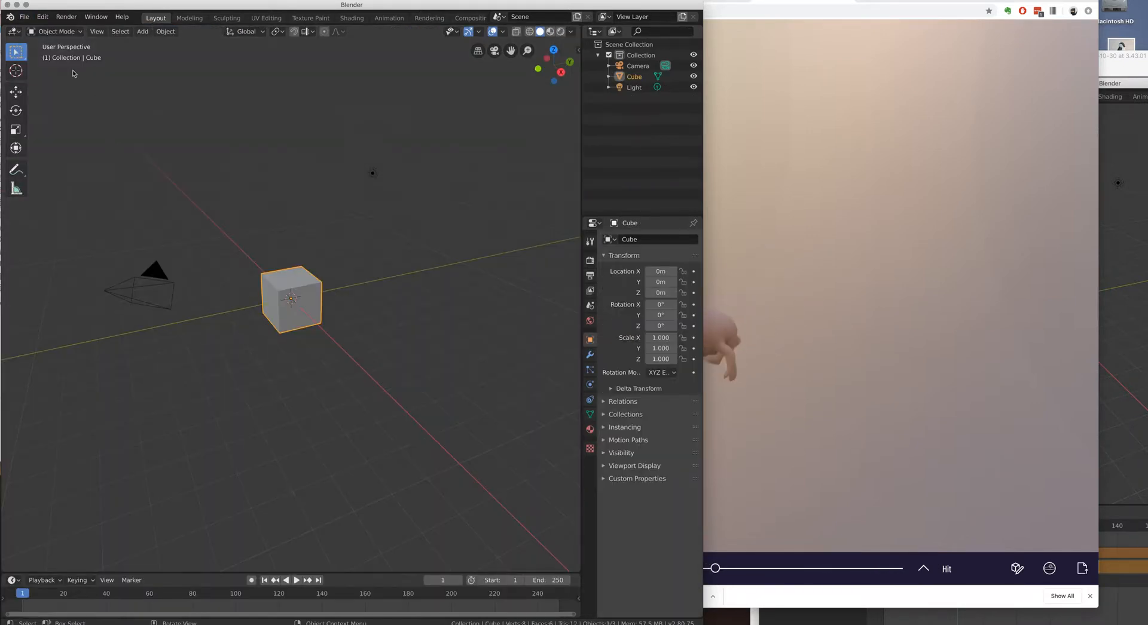
Step: Import the sloth character FBX file into the new scene
{"action": "left_click", "coordinate": [25, 17]}
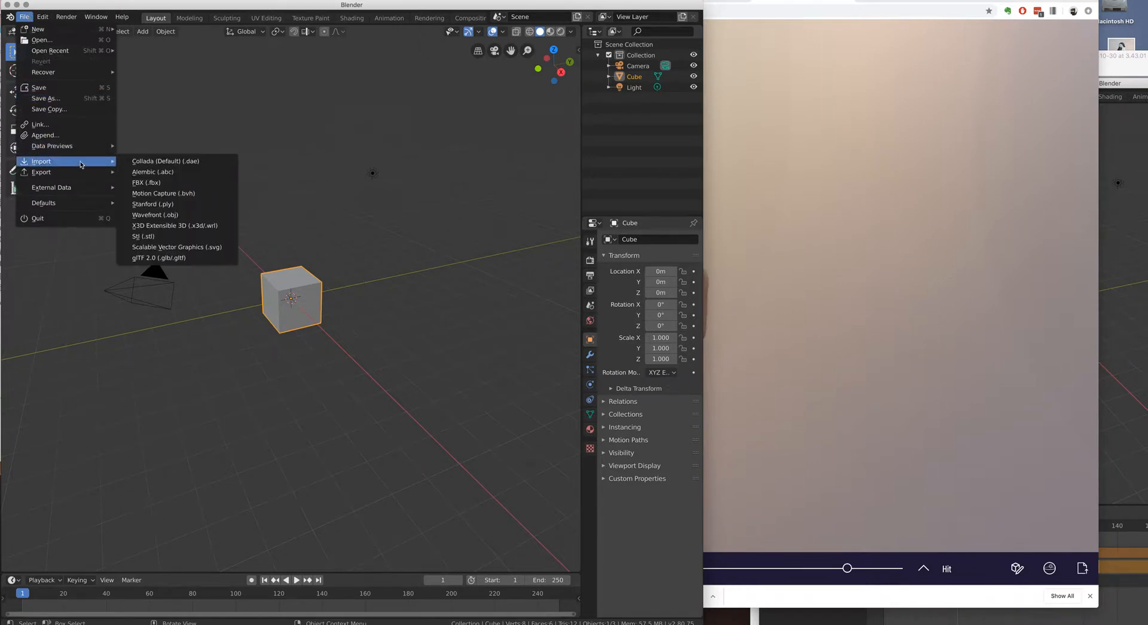
{"action": "mouse_move", "coordinate": [146, 182]}
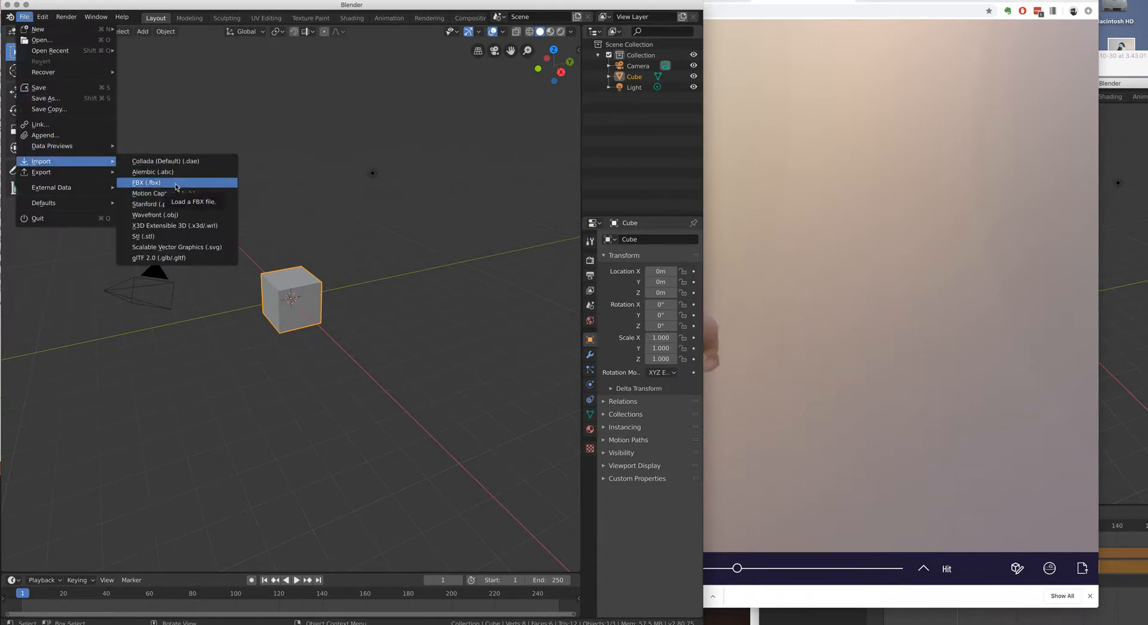
{"action": "left_click", "coordinate": [148, 182]}
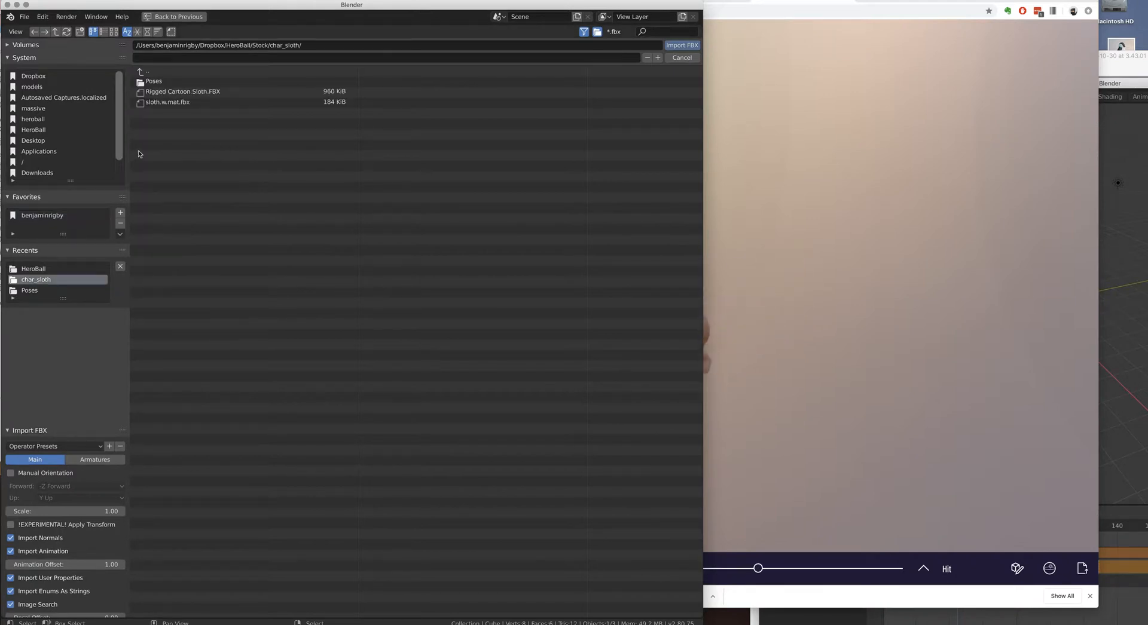
{"action": "double_click", "coordinate": [154, 81]}
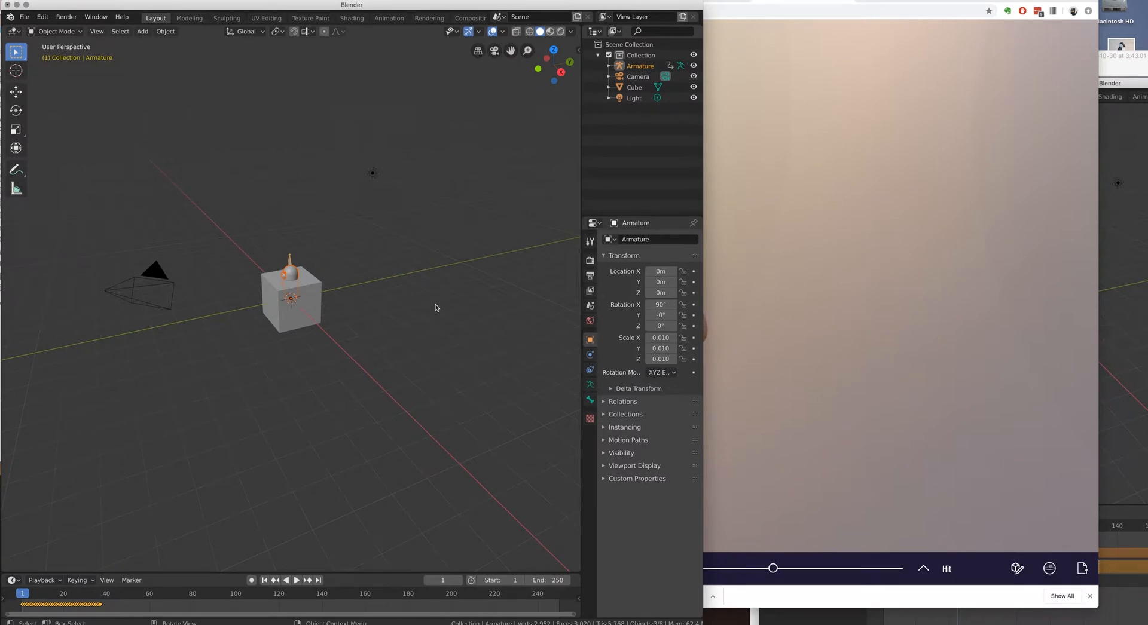
Step: Remove the default cube and check the Waving armature's contents in the Outliner
{"action": "left_click", "coordinate": [292, 300]}
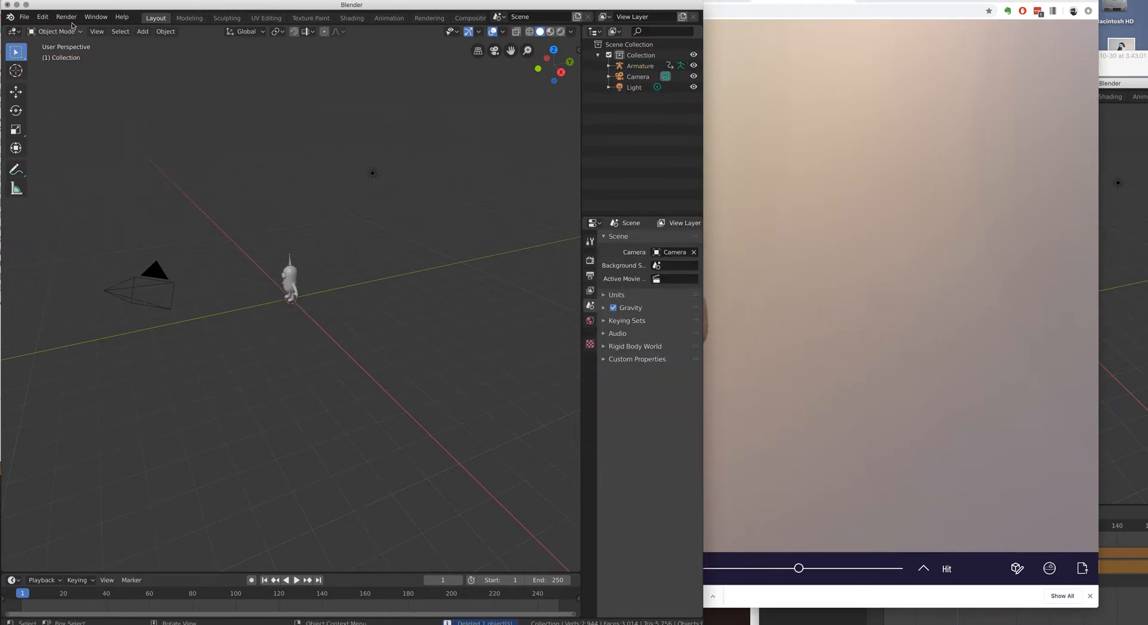
{"action": "left_click", "coordinate": [639, 65]}
{"action": "type", "text": "Waving"}
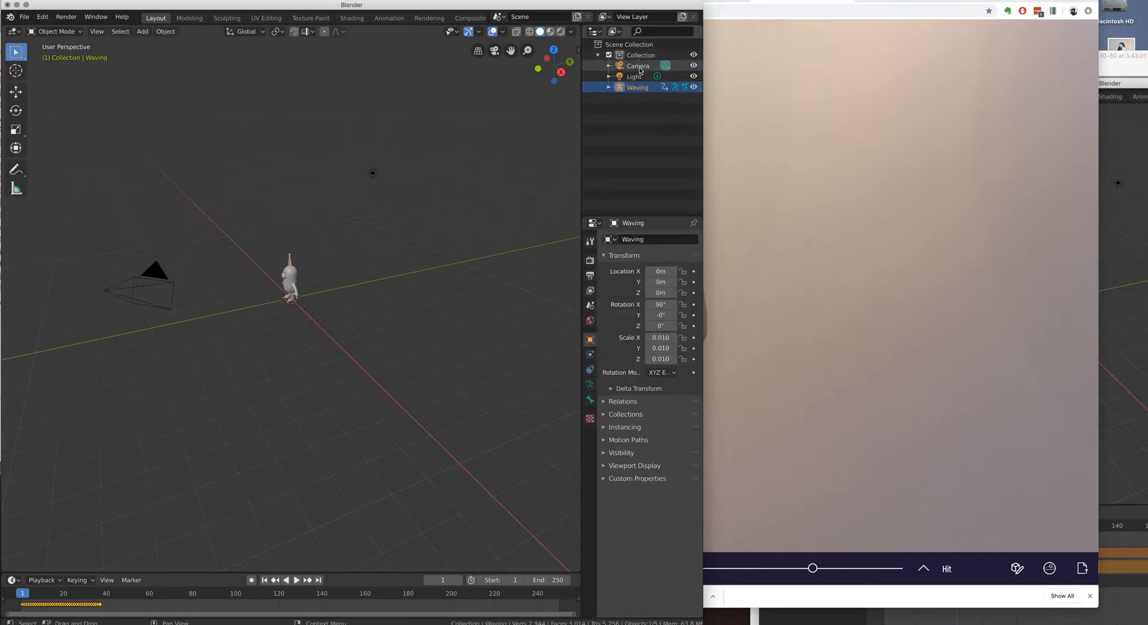
{"action": "left_click", "coordinate": [609, 88]}
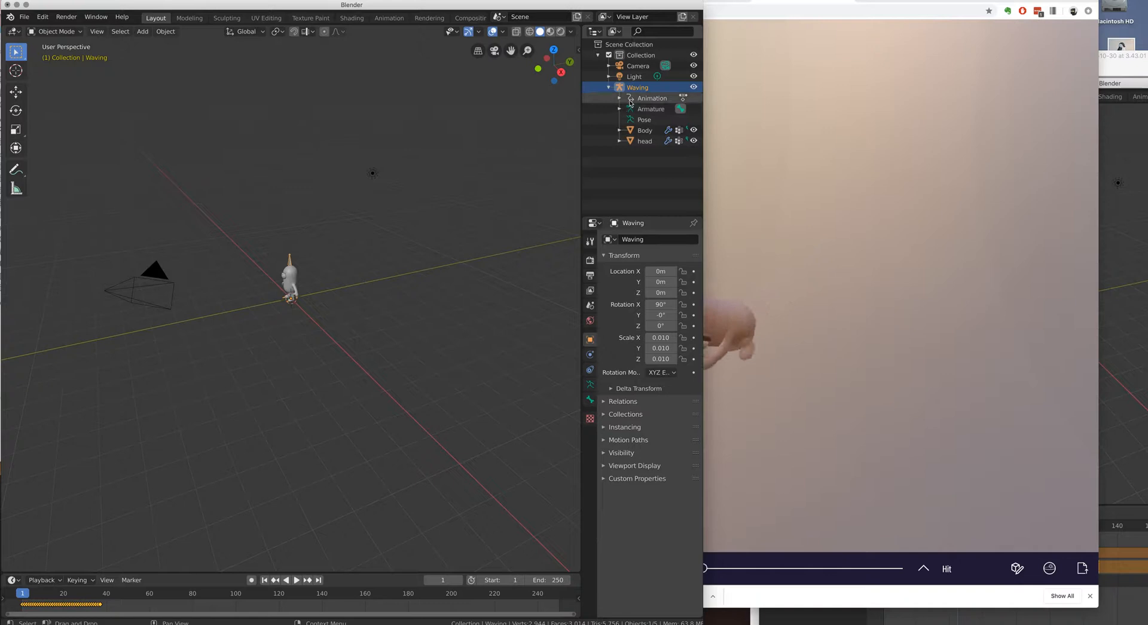
{"action": "left_click", "coordinate": [620, 98]}
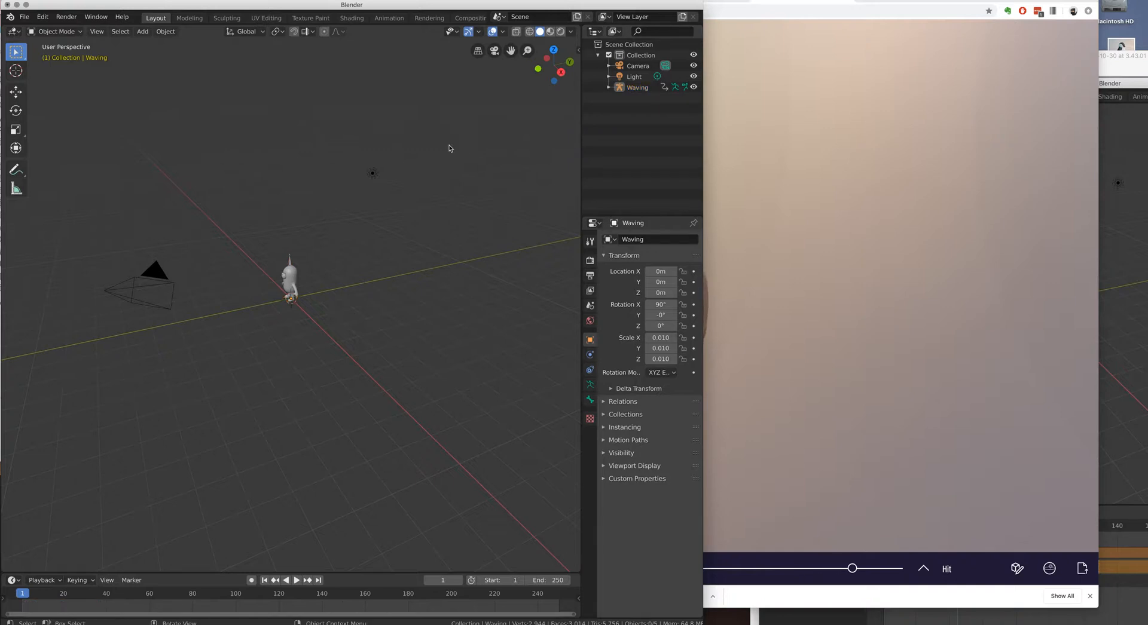
Step: Import a second sloth FBX carrying the Dizzy Idle animation
{"action": "left_click", "coordinate": [24, 17]}
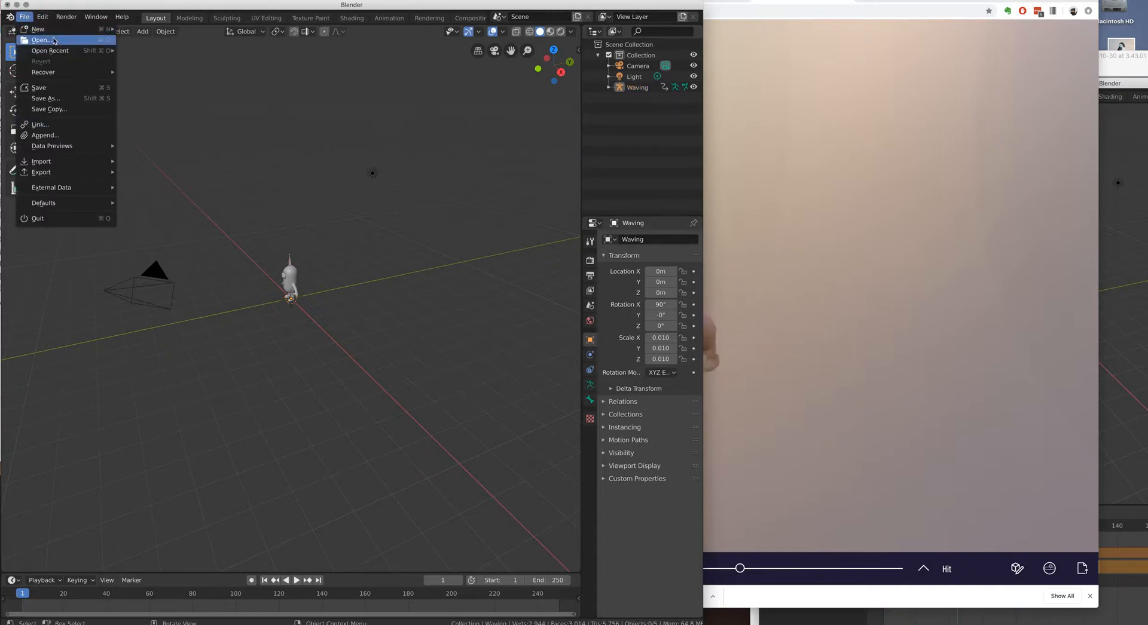
{"action": "mouse_move", "coordinate": [41, 161]}
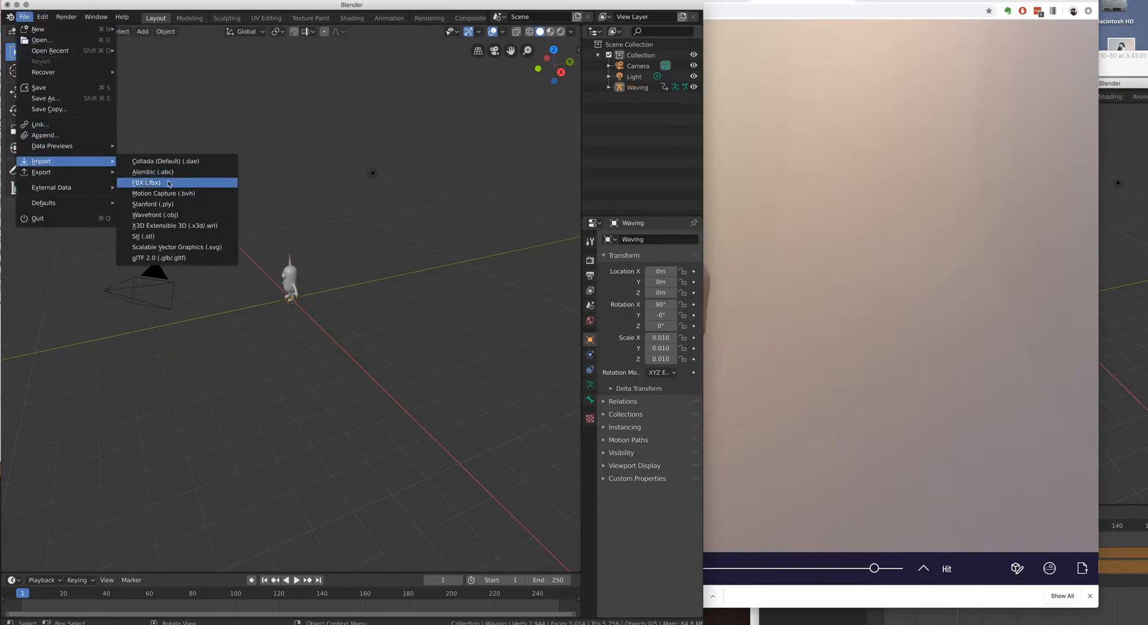
{"action": "left_click", "coordinate": [147, 182]}
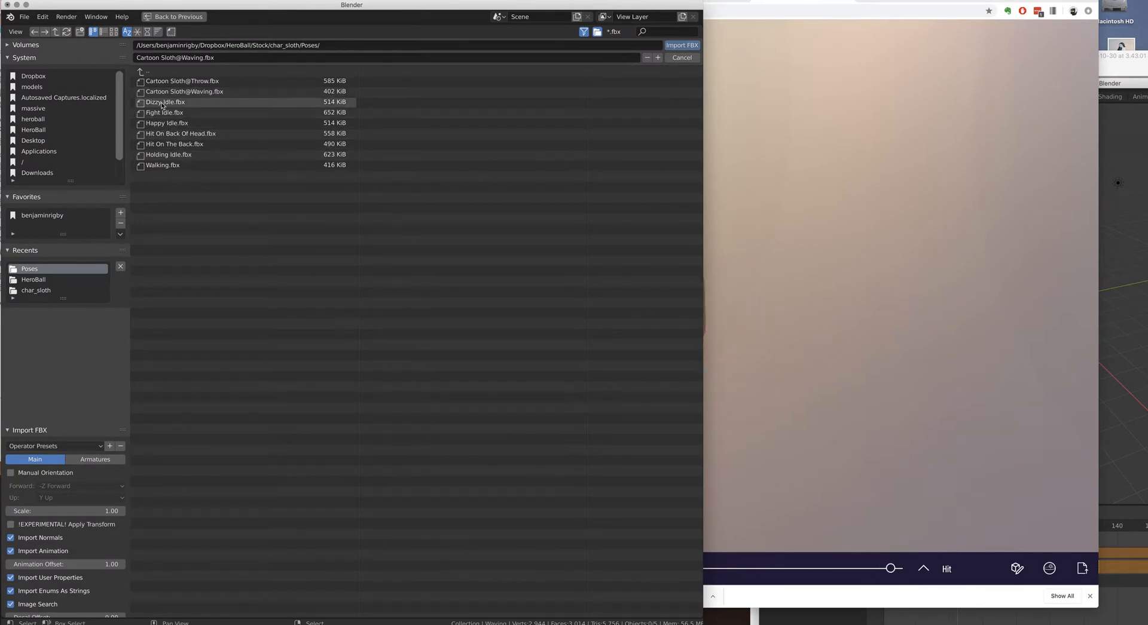
{"action": "left_click", "coordinate": [680, 44]}
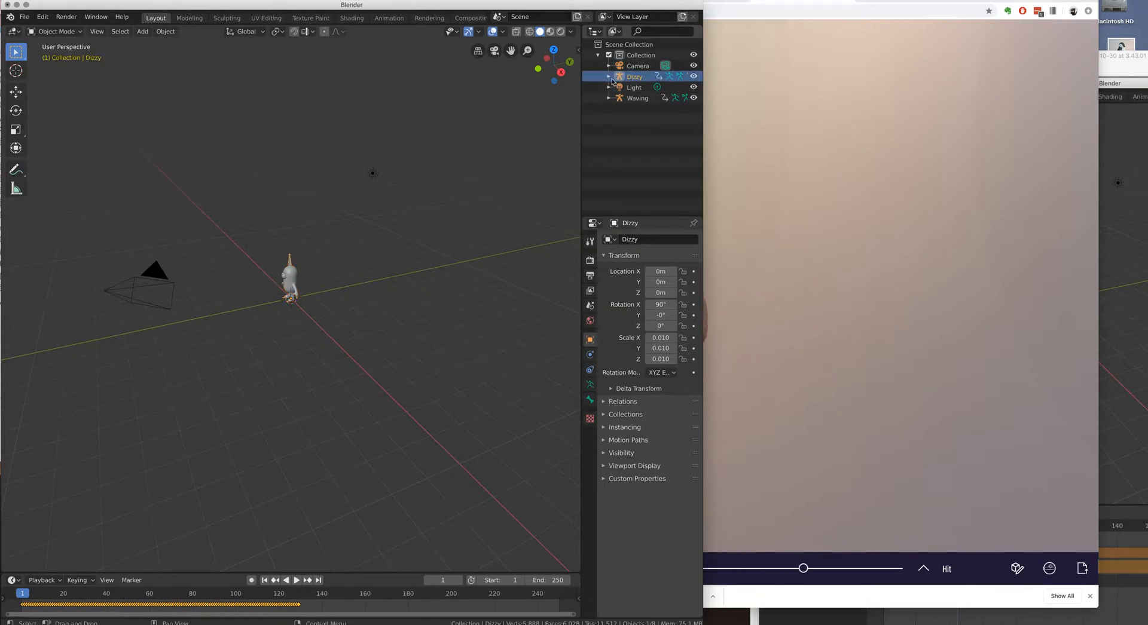
Step: Inspect the Dizzy character's animation and children in the Outliner
{"action": "left_click", "coordinate": [608, 77]}
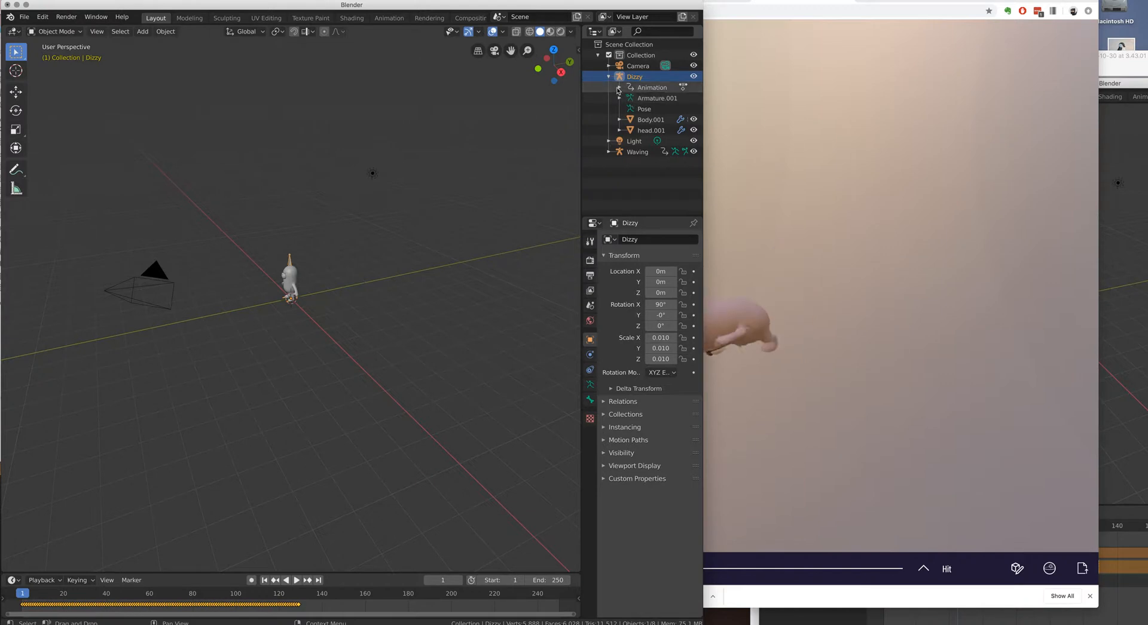
{"action": "left_click", "coordinate": [620, 87]}
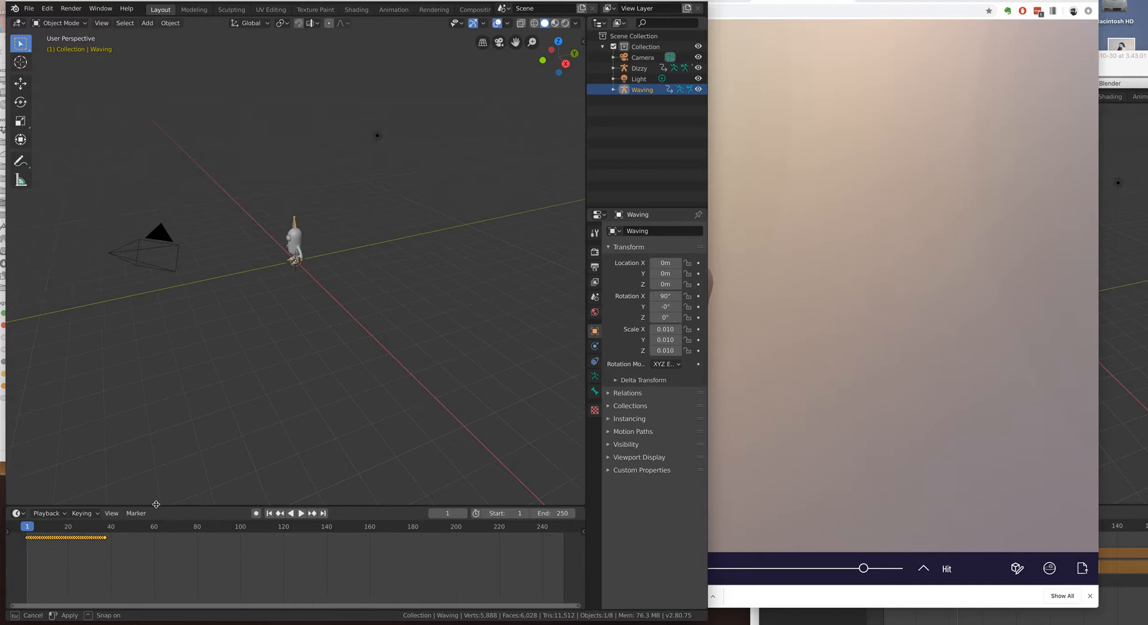
Step: Switch the bottom editor to the Nonlinear Animation view listing Dizzy and Waving strips
{"action": "left_click", "coordinate": [47, 513]}
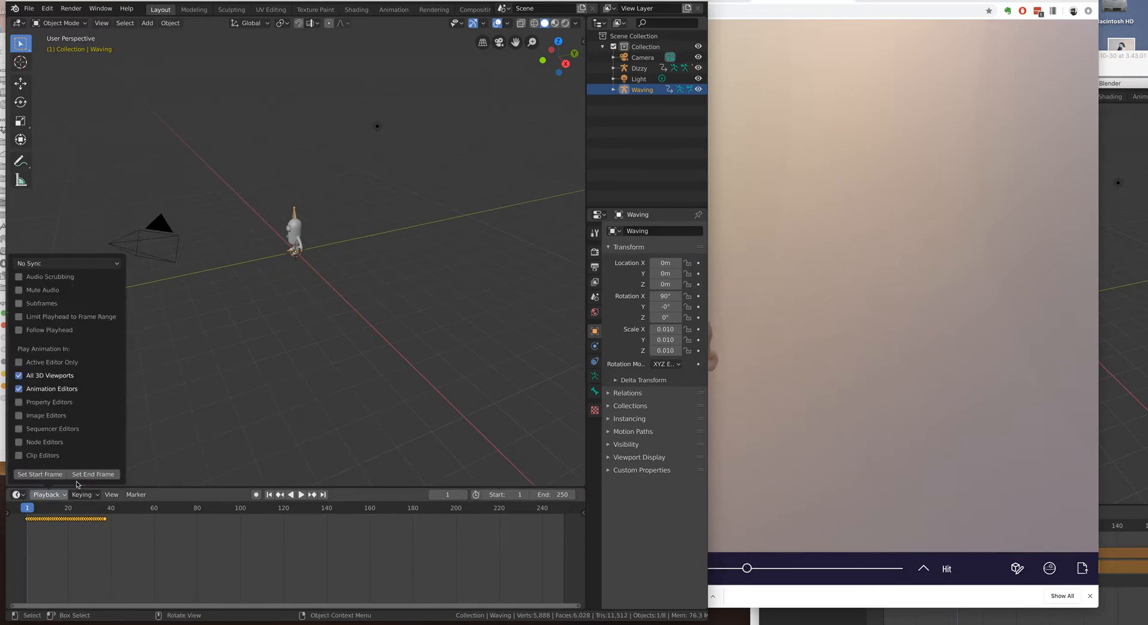
{"action": "left_click", "coordinate": [157, 461]}
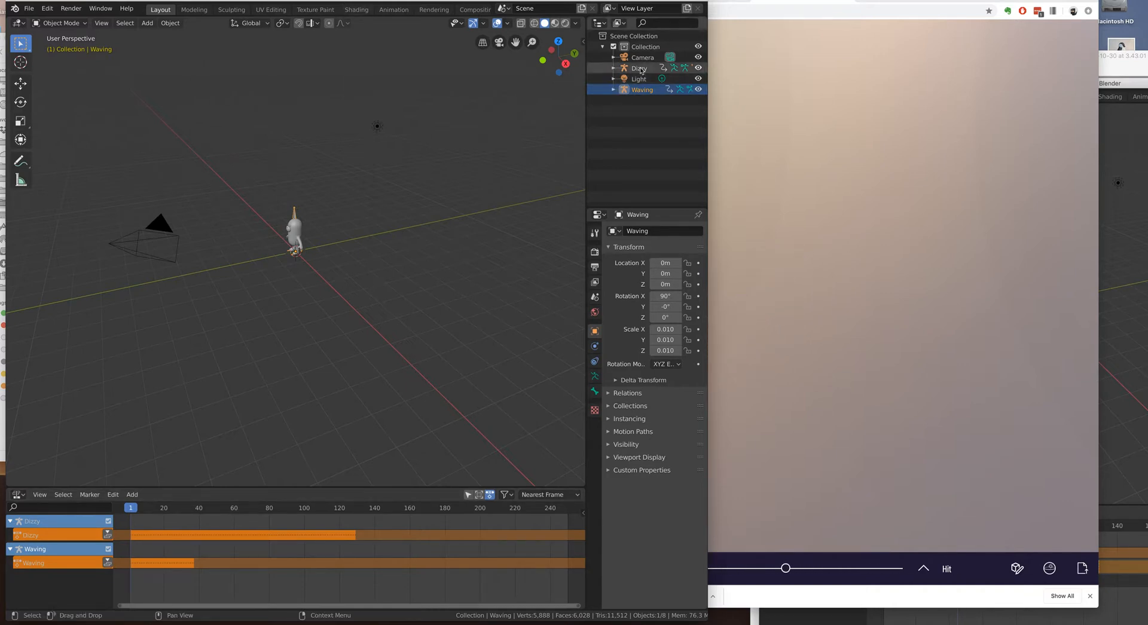
Step: Delete the Waving character from the Outliner, leaving Dizzy, camera and light
{"action": "left_click", "coordinate": [612, 90]}
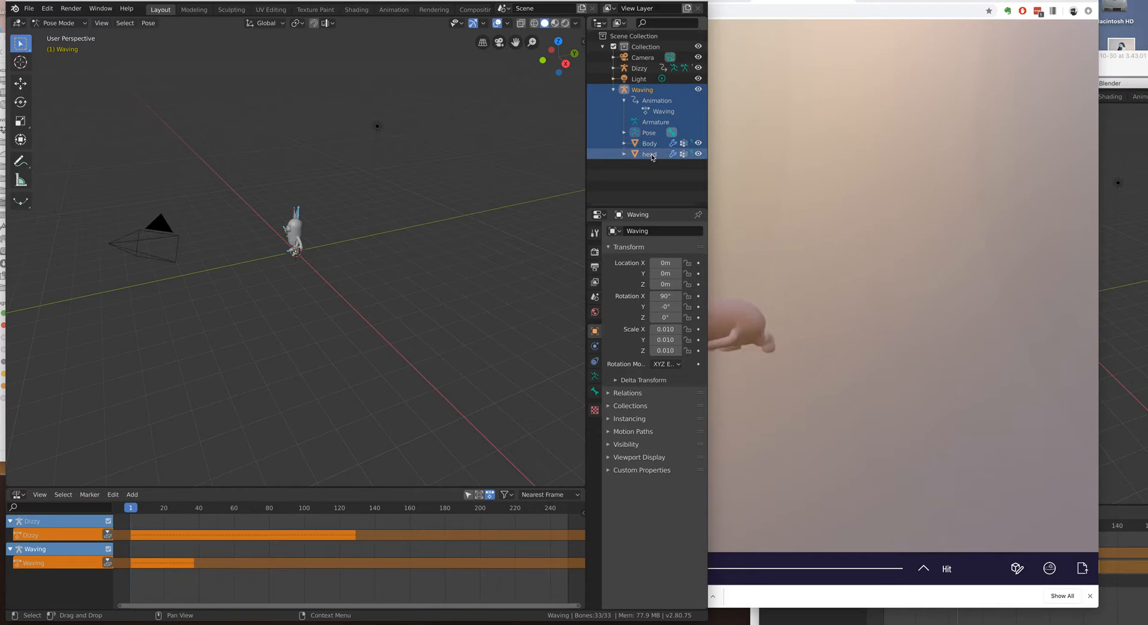
{"action": "right_click", "coordinate": [650, 154]}
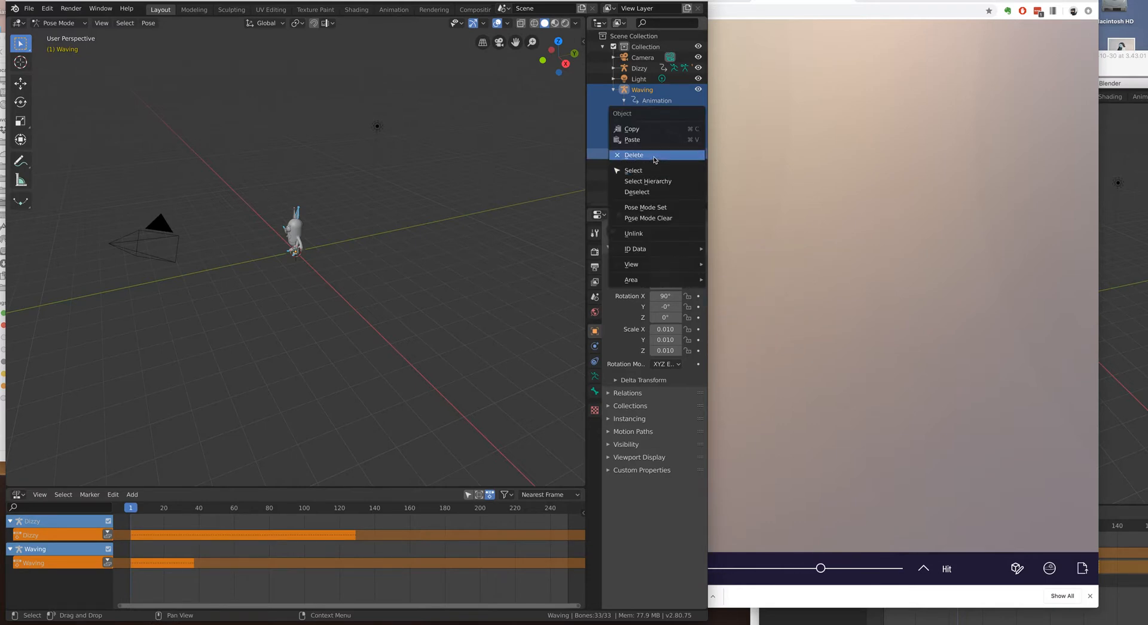
{"action": "left_click", "coordinate": [633, 154]}
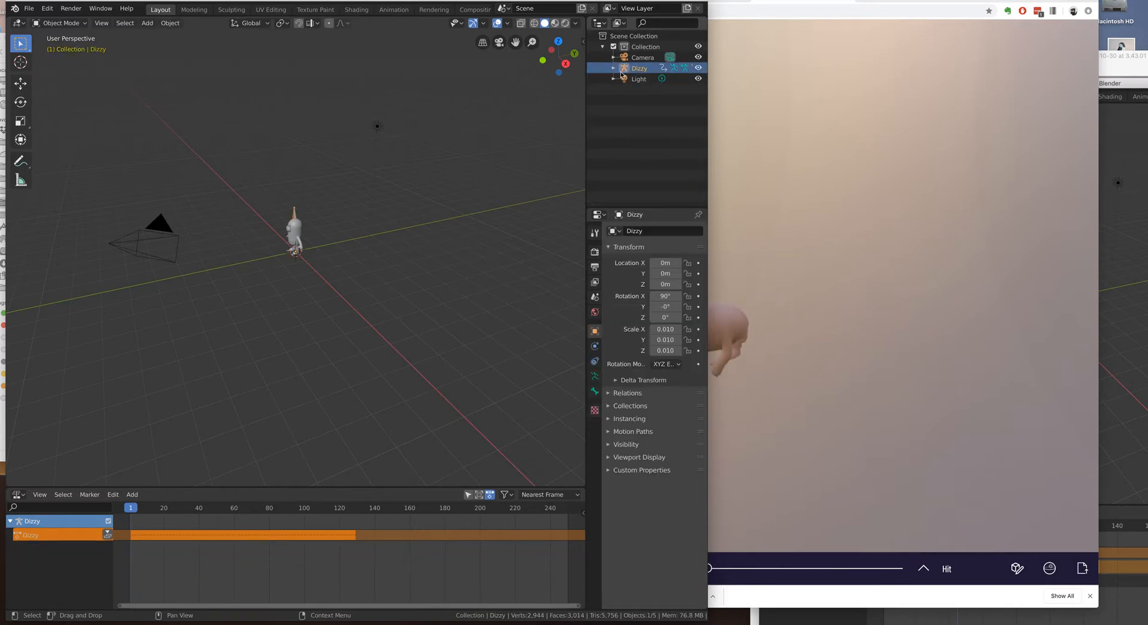
Step: Add a second NLA track to Dizzy holding the Waving action strip
{"action": "left_click", "coordinate": [613, 69]}
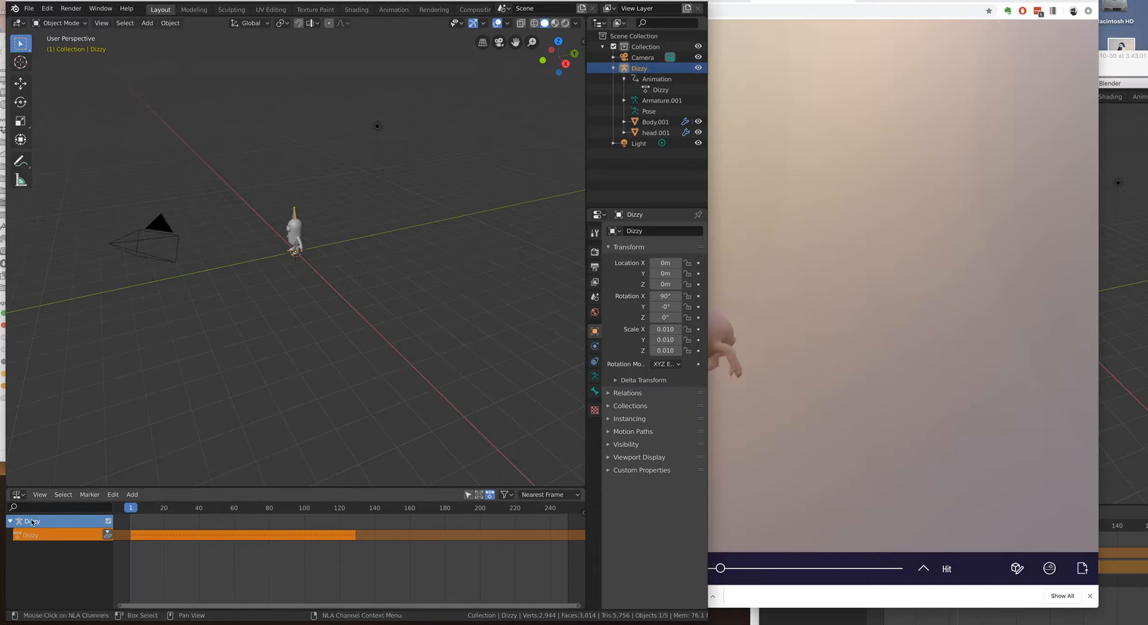
{"action": "left_click", "coordinate": [131, 494]}
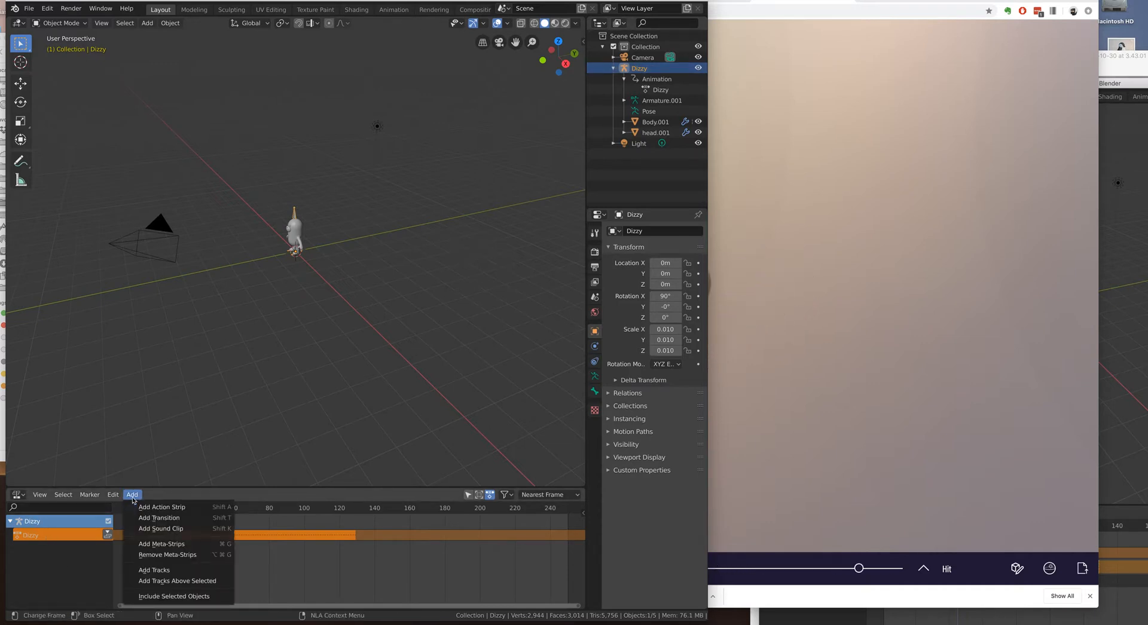
{"action": "left_click", "coordinate": [161, 507]}
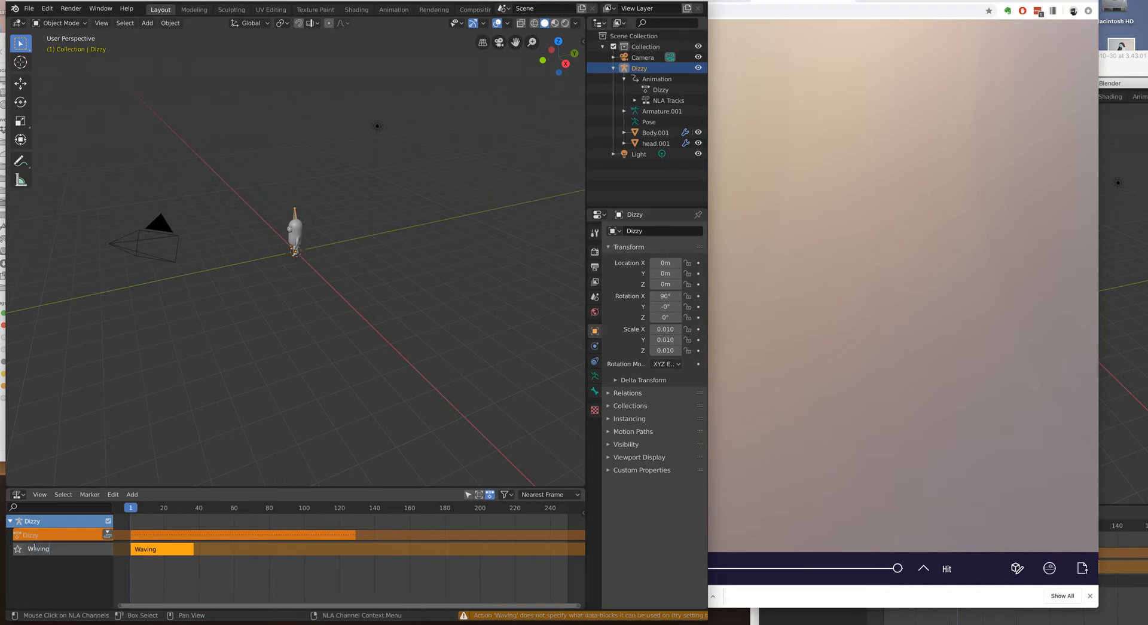
{"action": "left_click", "coordinate": [34, 536]}
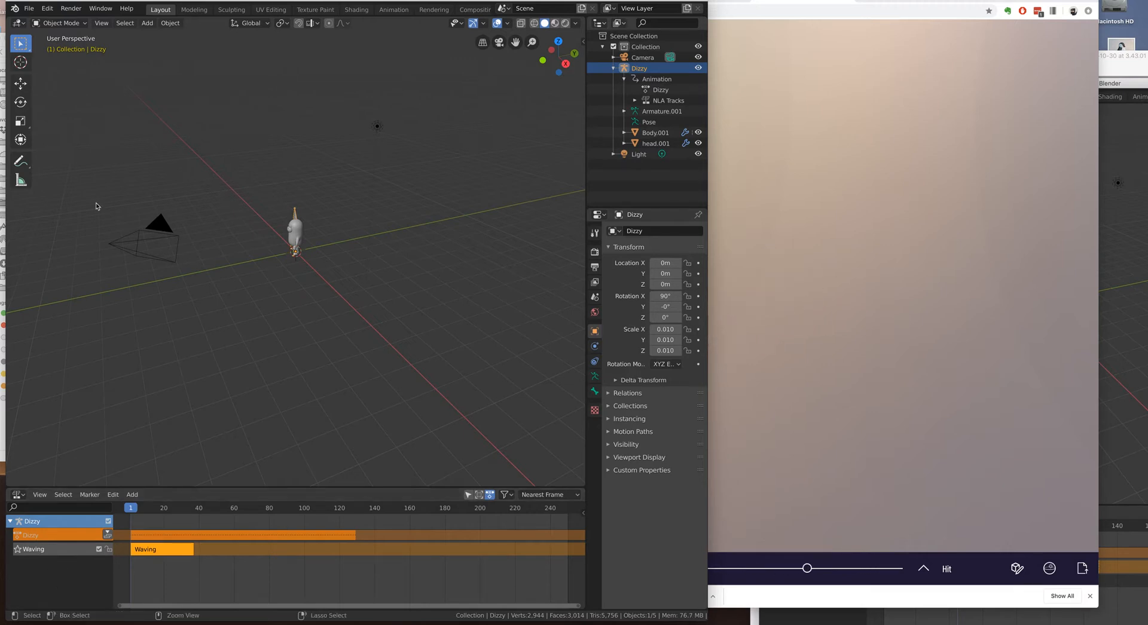
Step: Export the scene as glTF binary untitled7.glb in the HeroBall folder
{"action": "left_click", "coordinate": [29, 9]}
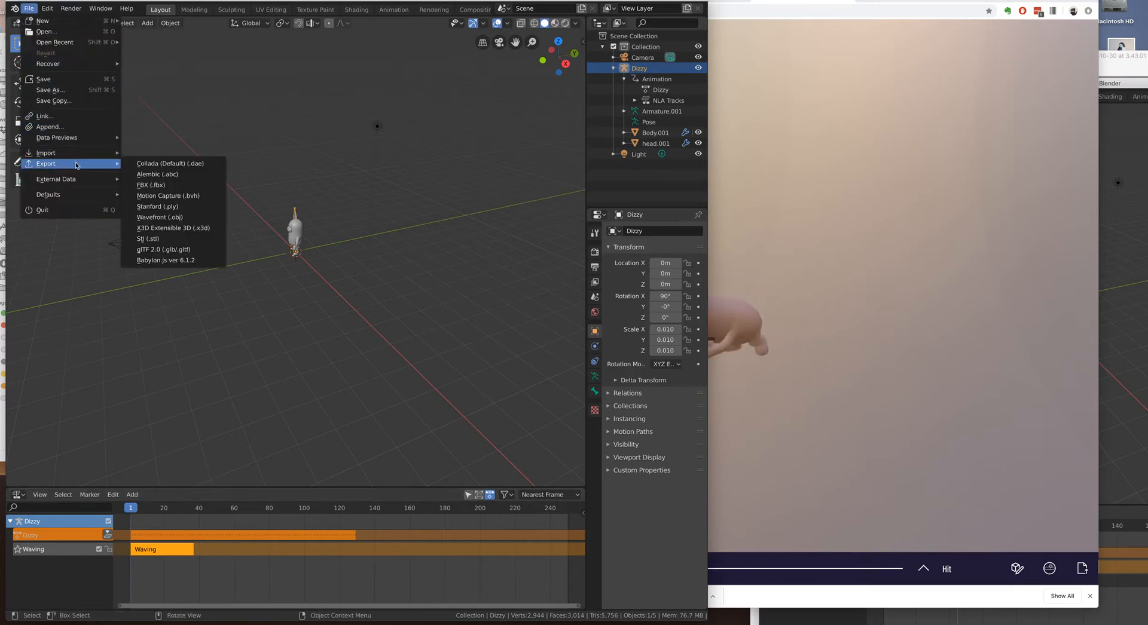
{"action": "left_click", "coordinate": [163, 249]}
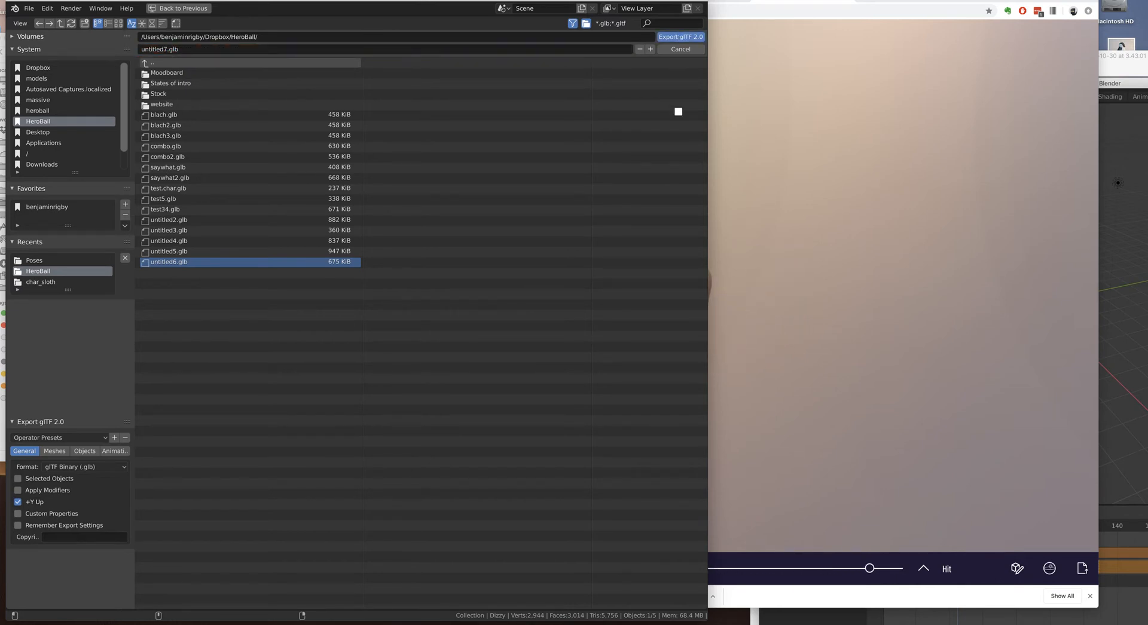
{"action": "left_click", "coordinate": [679, 37]}
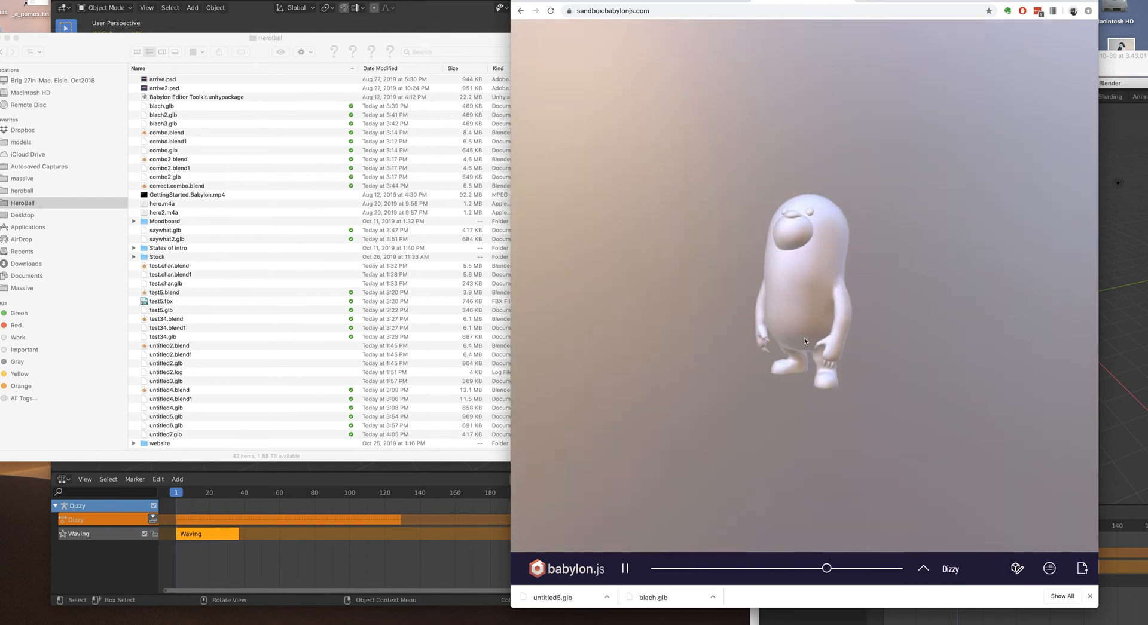
Step: Play the Dizzy animation in the Sandbox and pick the exported untitled7.glb file
{"action": "left_click", "coordinate": [923, 568]}
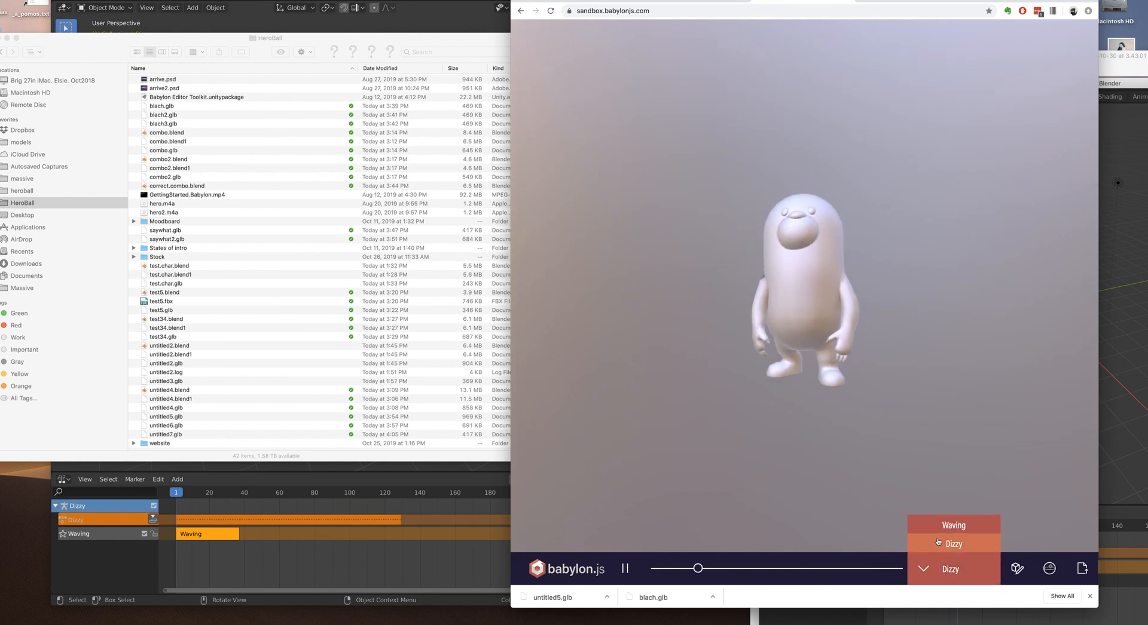
{"action": "left_click", "coordinate": [953, 543]}
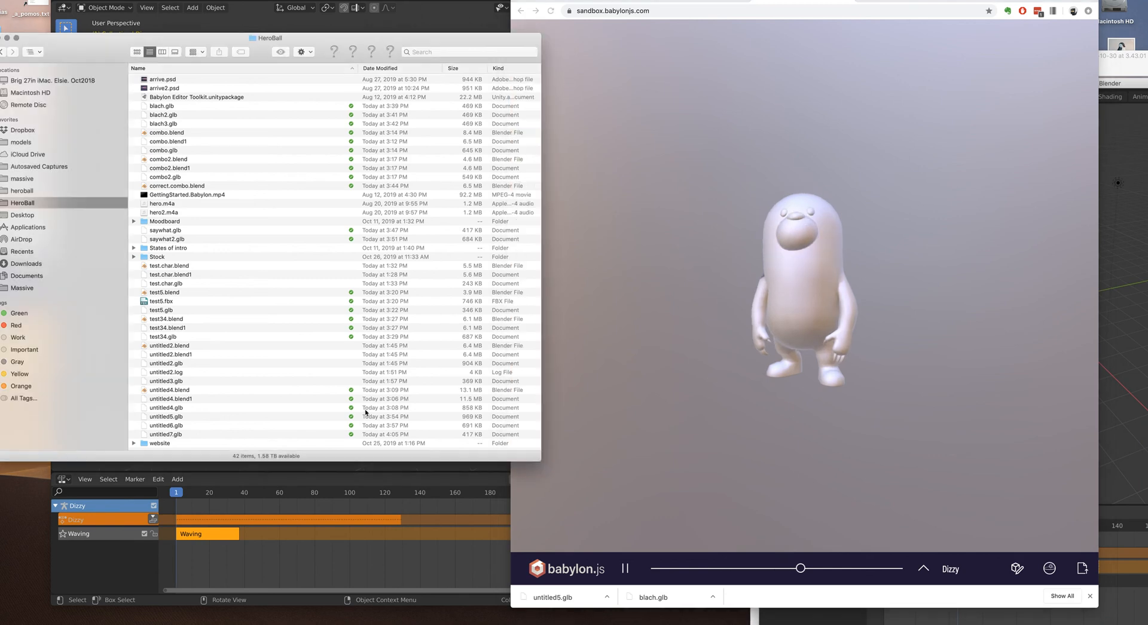
{"action": "left_click", "coordinate": [165, 434]}
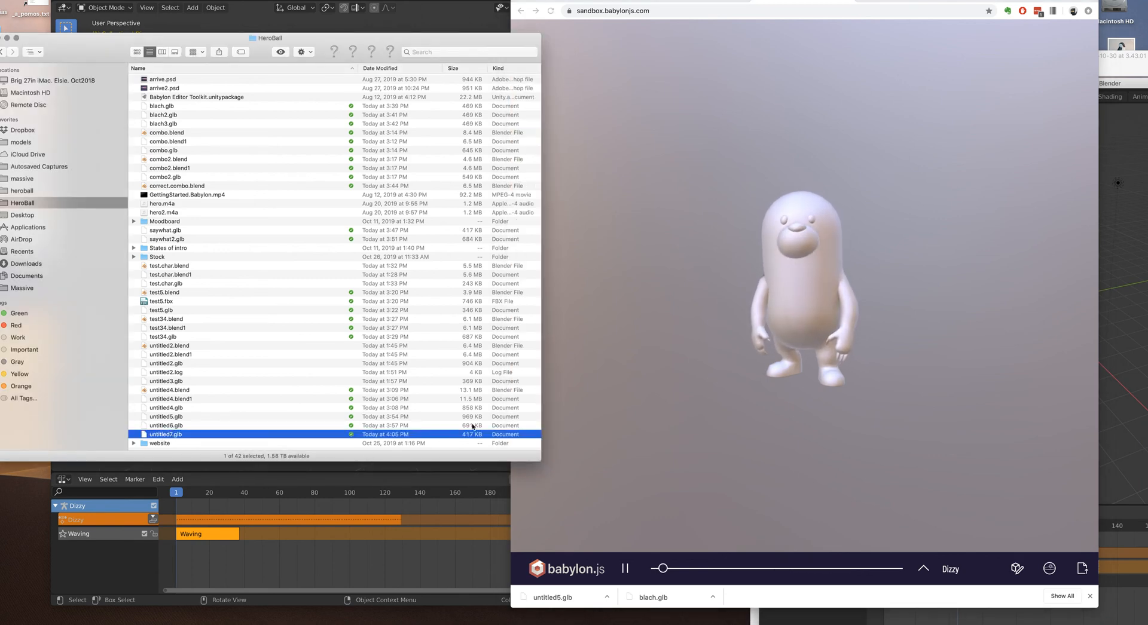